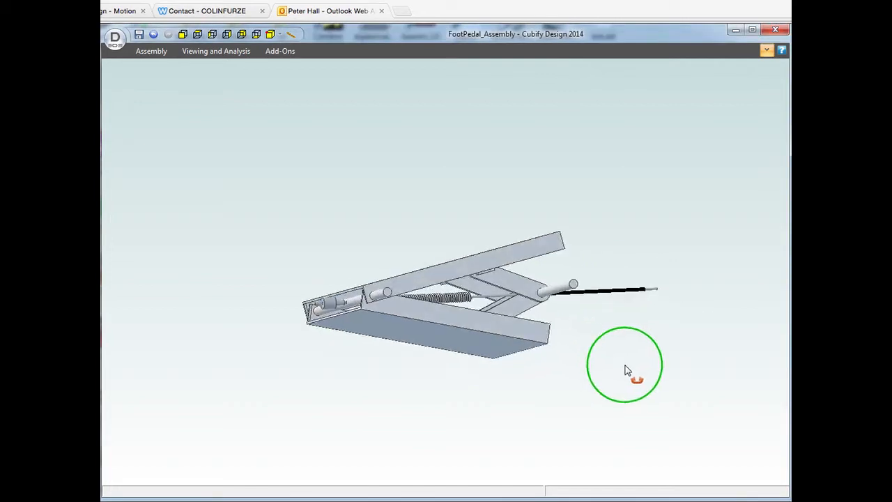
Step: Orbit the FootPedal assembly so the pedal, spring and cable sheath are clearly visible
{"action": "left_click_drag", "start_coordinate": [635, 379], "coordinate": [626, 384]}
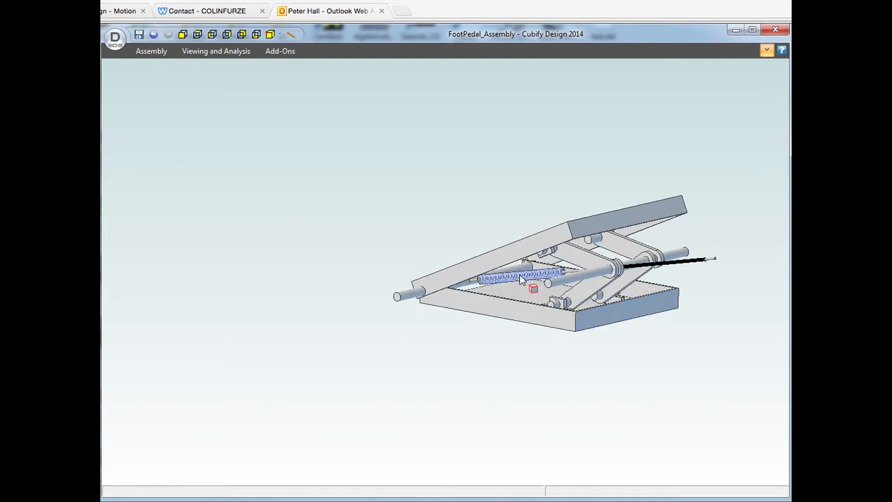
Step: Drag the cable sheath end outward to swing the pedal up to its fully open position
{"action": "left_click", "coordinate": [634, 313]}
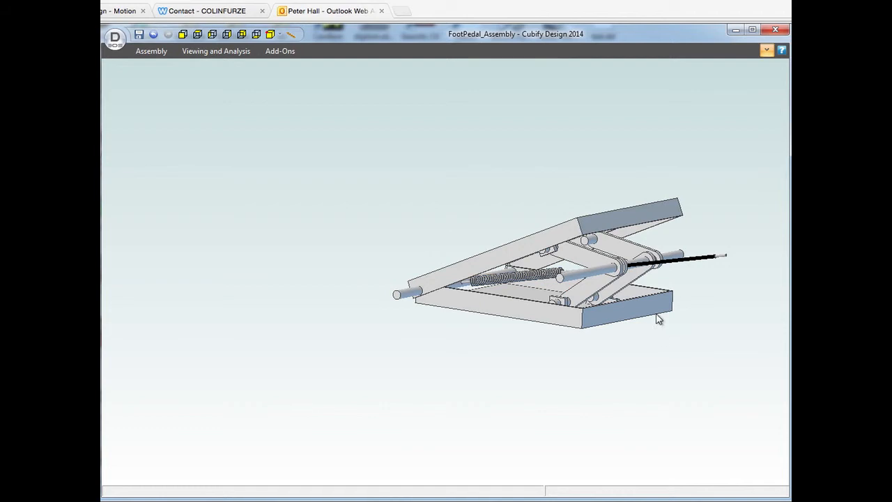
{"action": "left_click", "coordinate": [586, 276]}
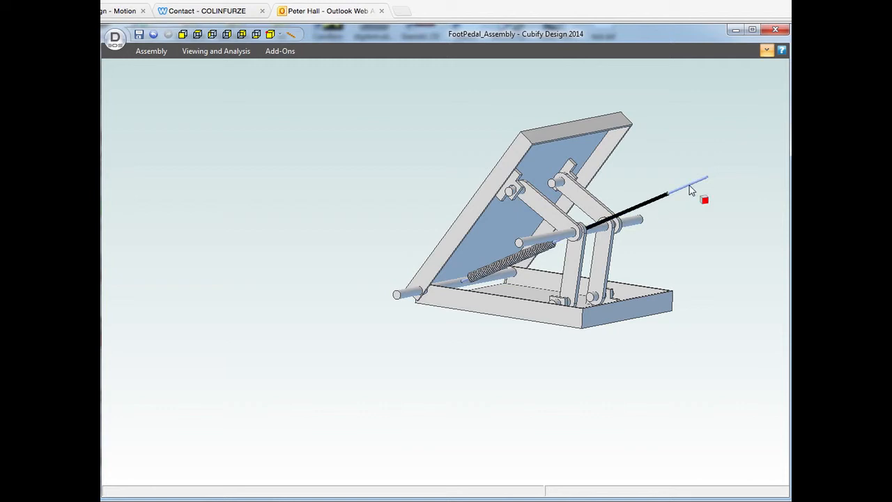
{"action": "mouse_move", "coordinate": [694, 193]}
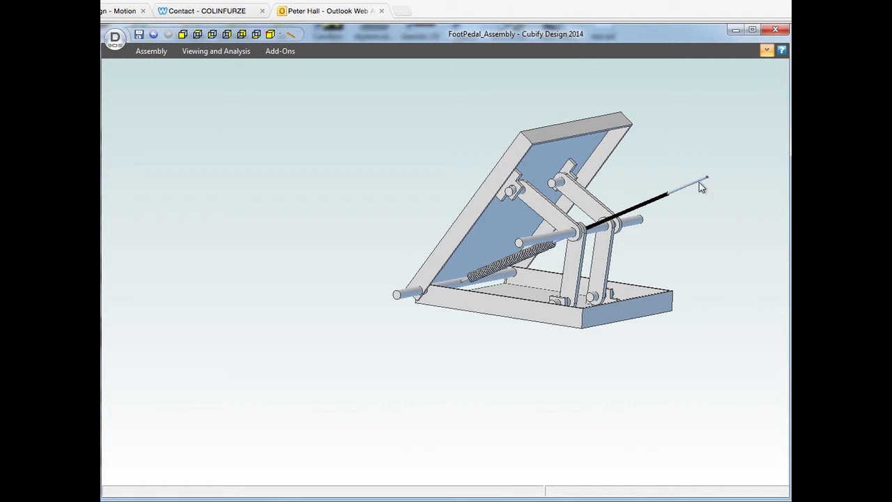
{"action": "mouse_move", "coordinate": [662, 207]}
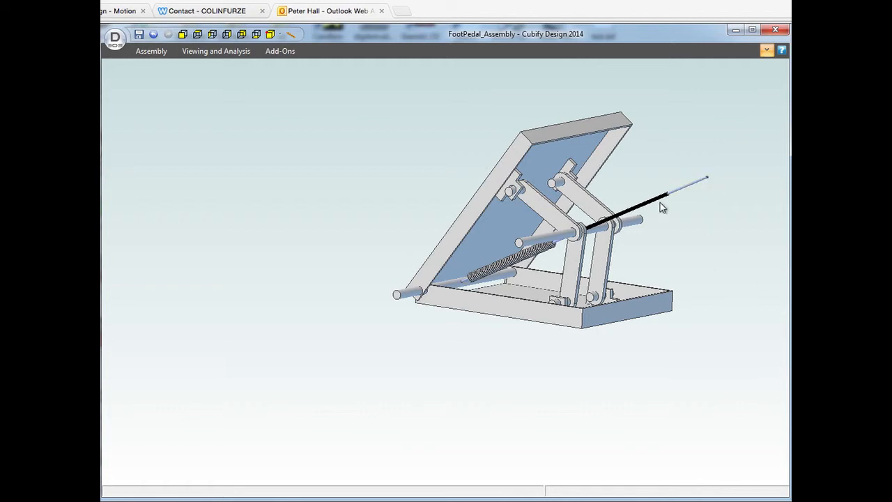
Step: Drag the cable back to lower the pedal partway, then select the pedal top plate
{"action": "left_click", "coordinate": [657, 197]}
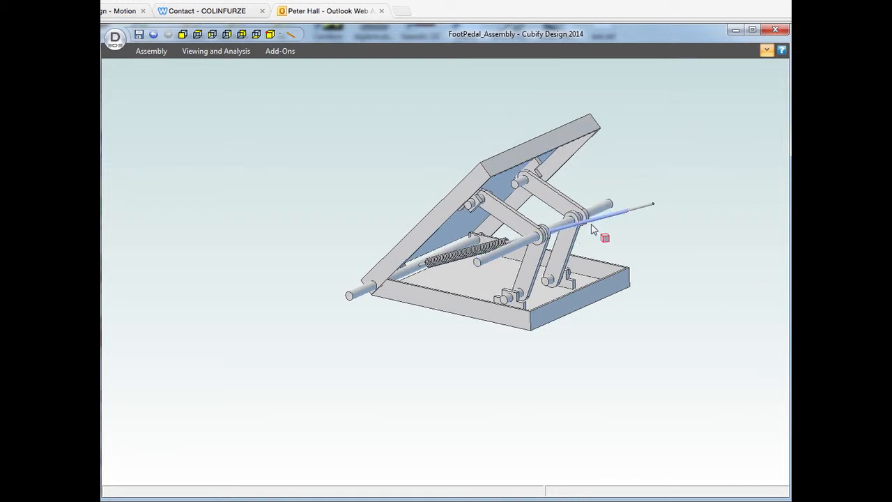
{"action": "left_click", "coordinate": [551, 139]}
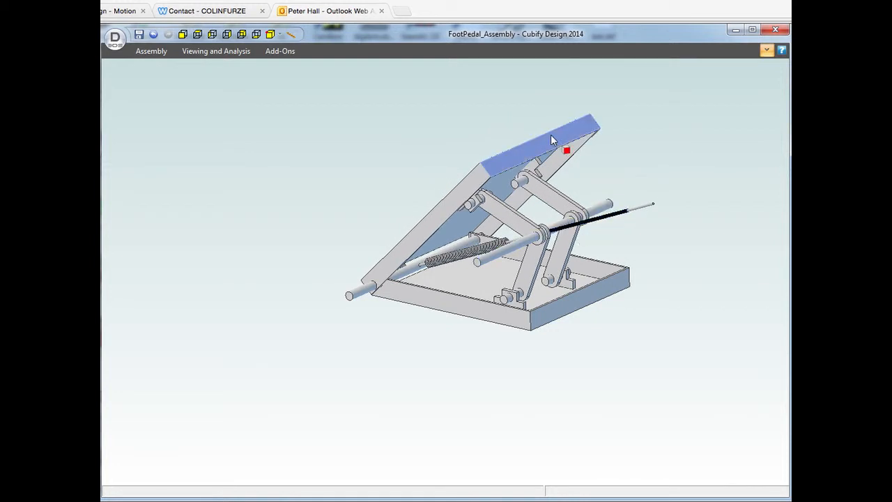
Step: Drag the pedal top plate down nearly flat, then lift it back up slightly
{"action": "left_click_drag", "start_coordinate": [550, 139], "coordinate": [583, 188]}
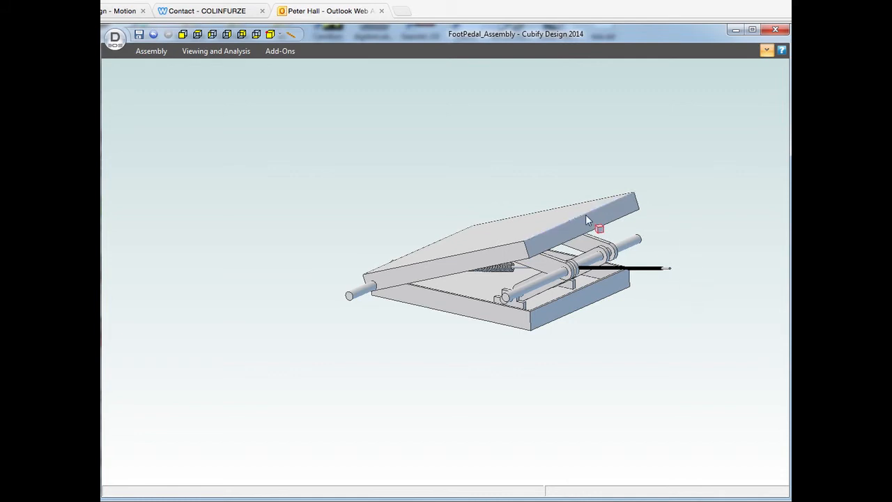
{"action": "left_click", "coordinate": [588, 223]}
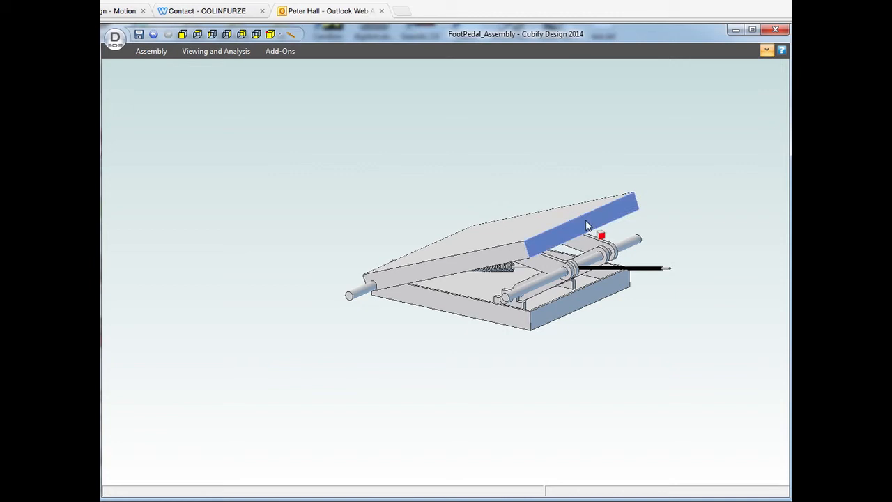
{"action": "left_click_drag", "start_coordinate": [588, 224], "coordinate": [569, 186]}
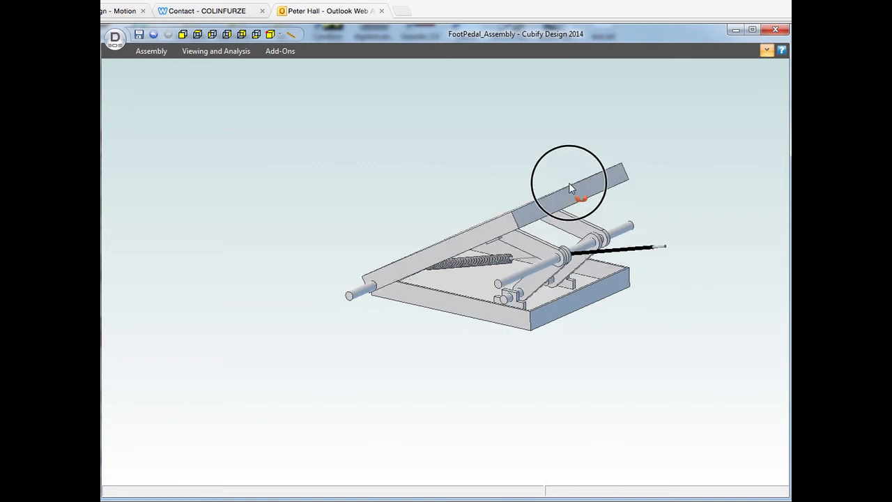